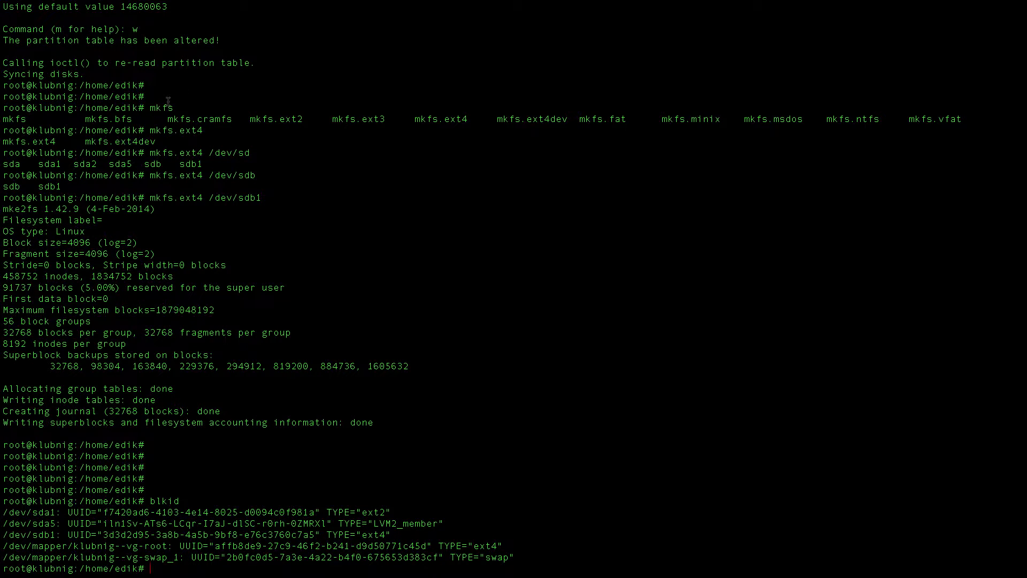
{"action": "mouse_move", "coordinate": [172, 189]}
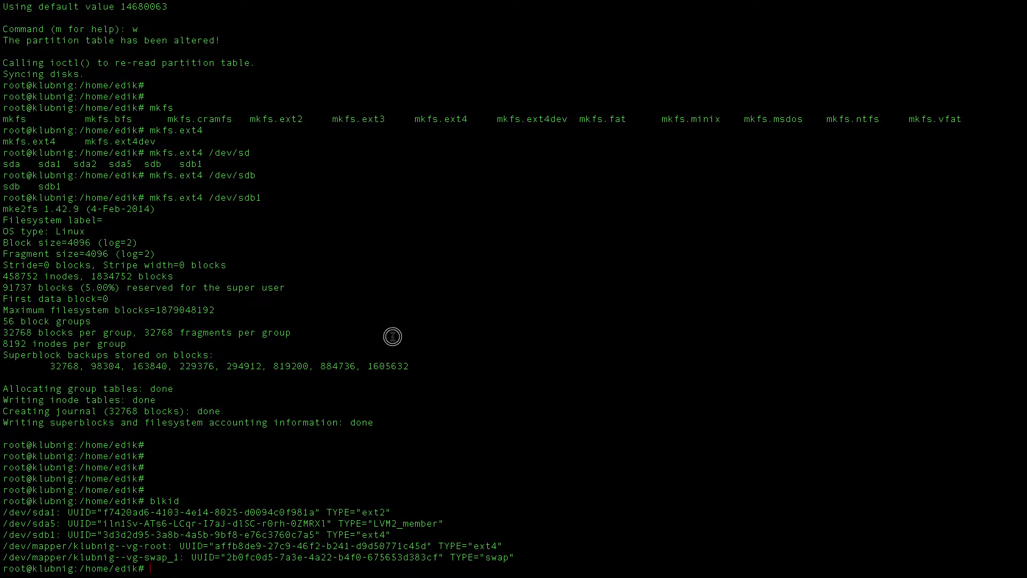
{"action": "mouse_move", "coordinate": [393, 336]}
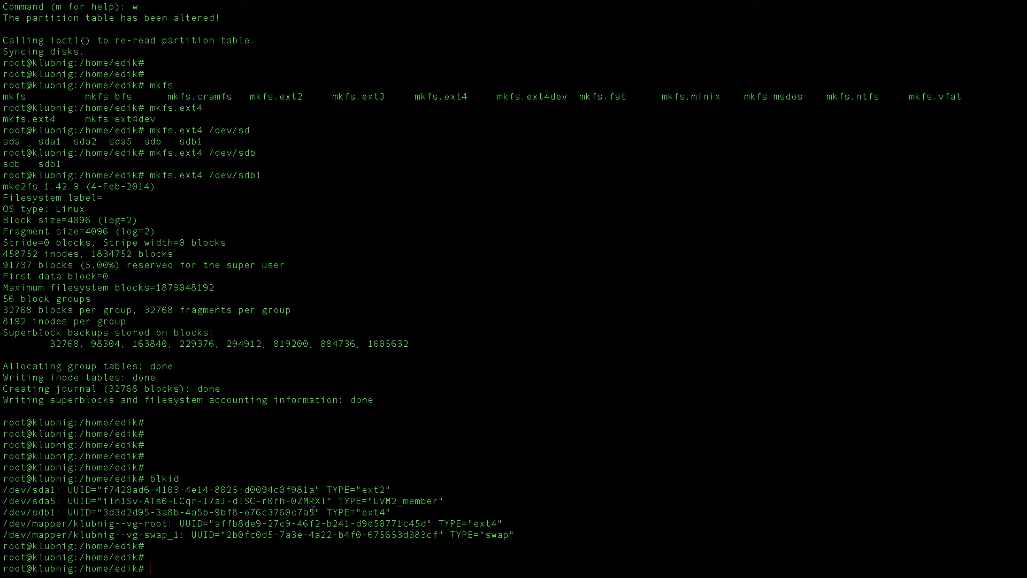
- Copy the UUID of /dev/sdb1 from the blkid output and open /etc/fstab in vim
{"action": "left_click_drag", "start_coordinate": [104, 511], "coordinate": [315, 511]}
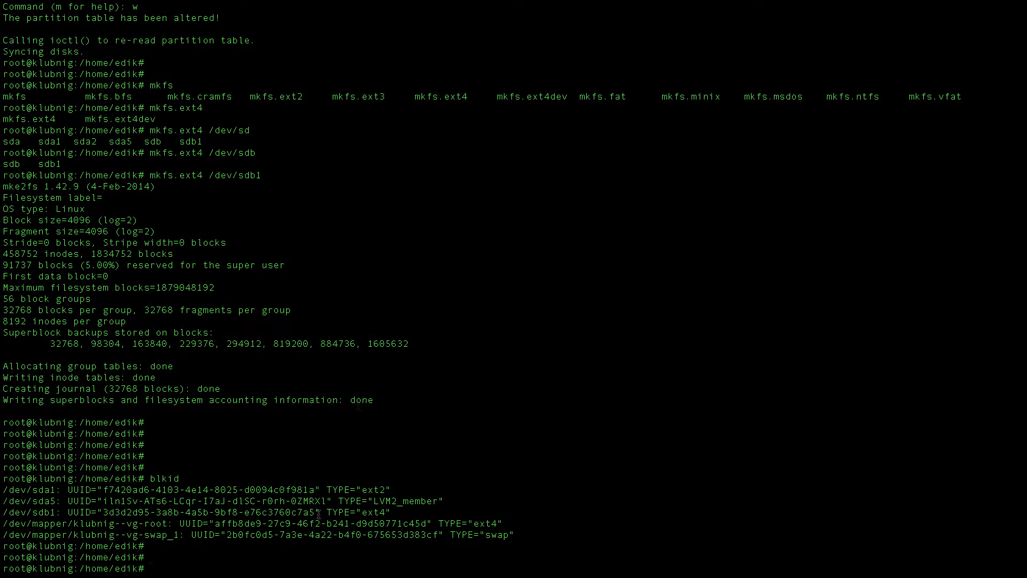
{"action": "left_click_drag", "start_coordinate": [102, 513], "coordinate": [317, 512]}
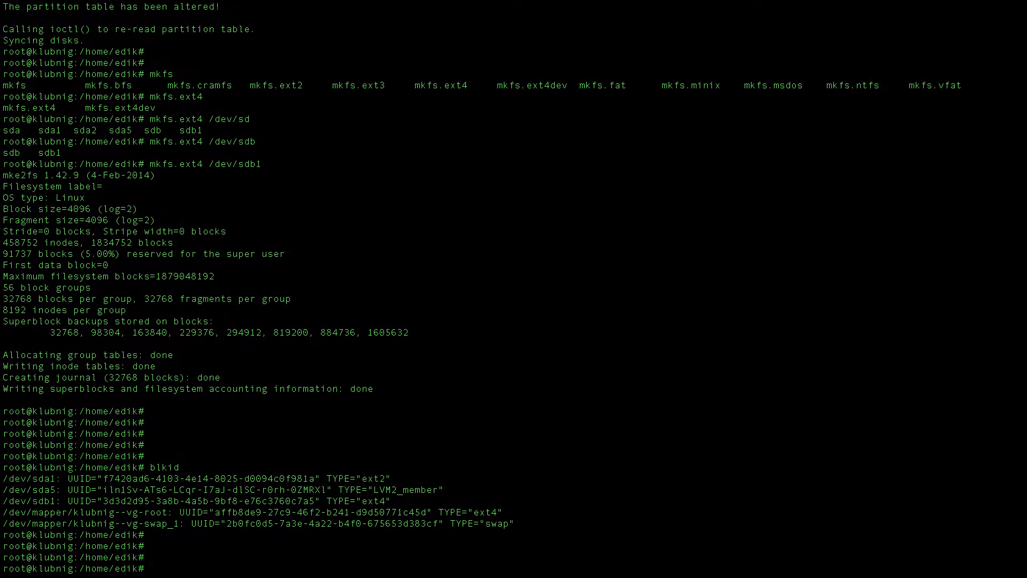
{"action": "type", "text": "vim /et"}
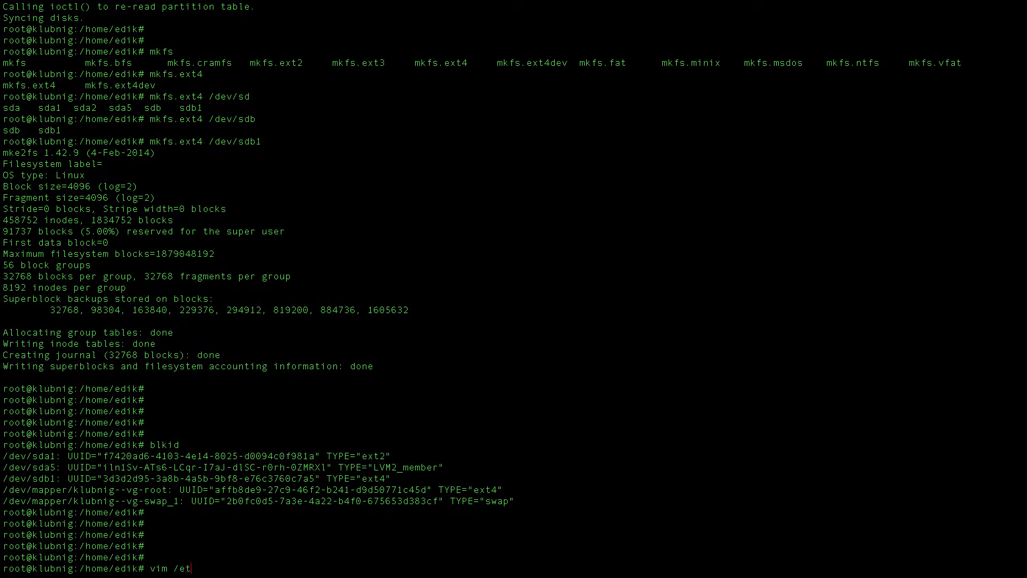
{"action": "type", "text": "c/fstab"}
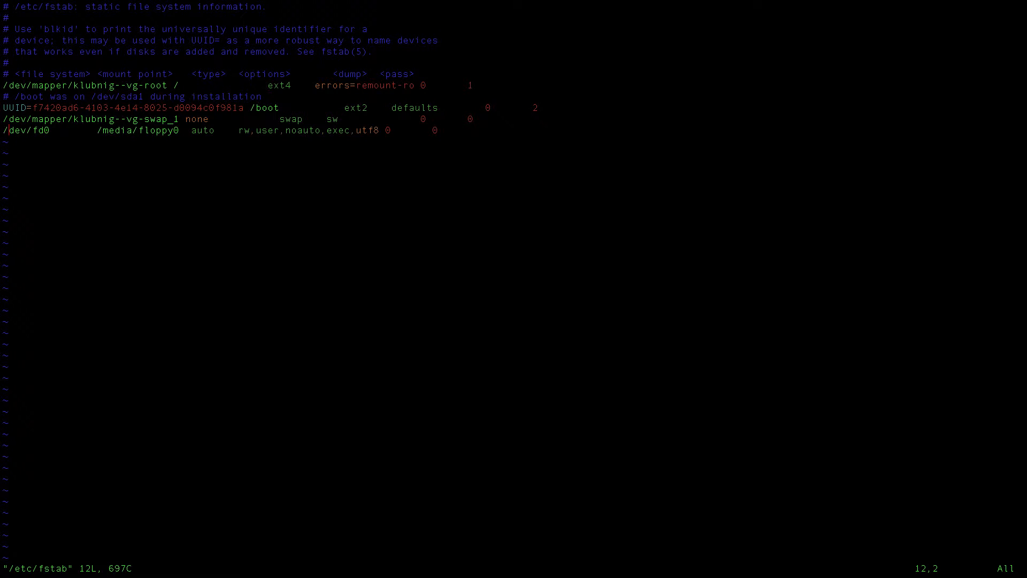
- Delete the floppy entry and begin a new line with UUID=3d3d2d95-3a8b-4a5b-9bf8-e76c3760c7a5
{"action": "key", "text": "dd"}
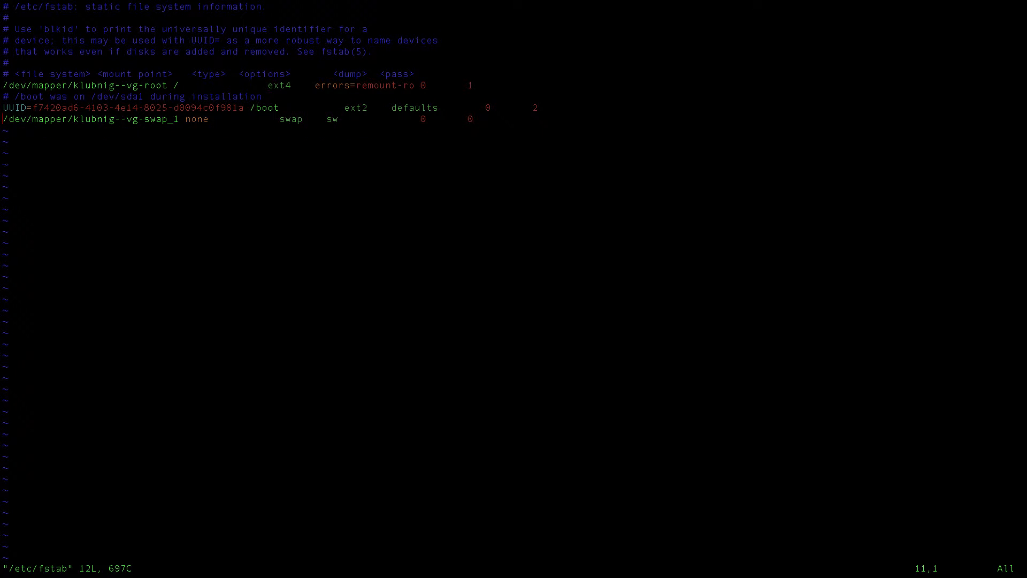
{"action": "key", "text": "O"}
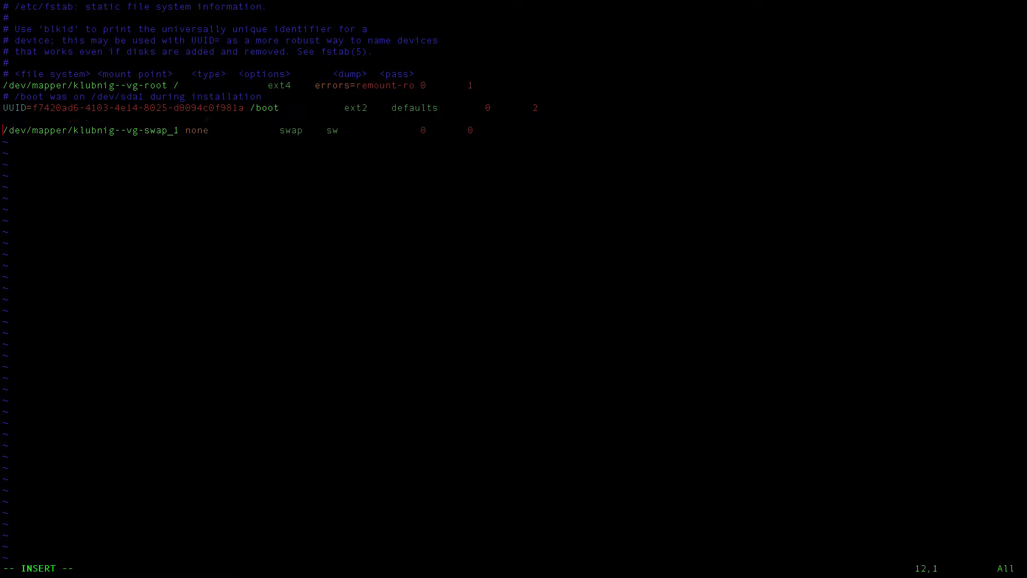
{"action": "key", "text": "Up"}
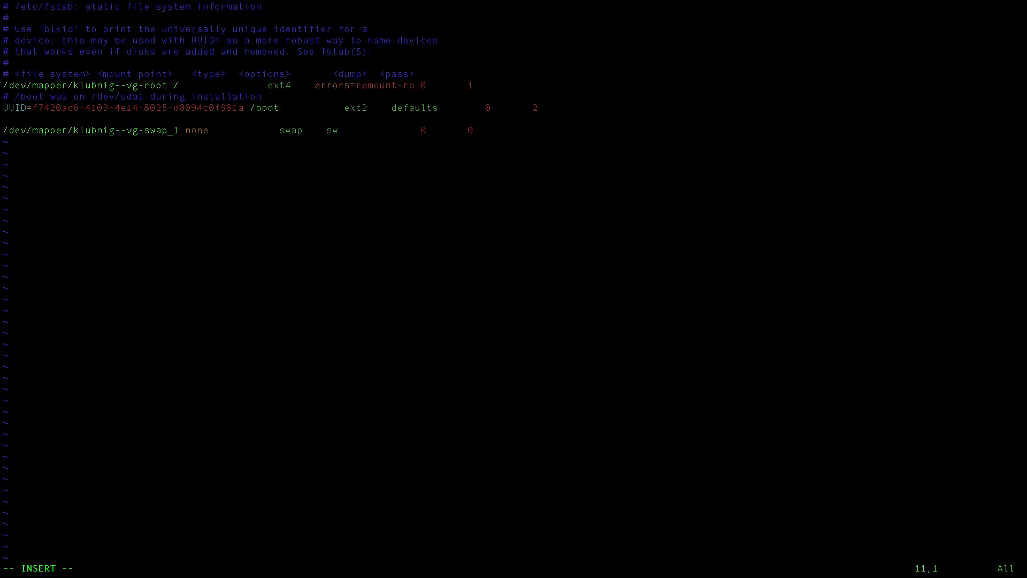
{"action": "type", "text": "UUID"}
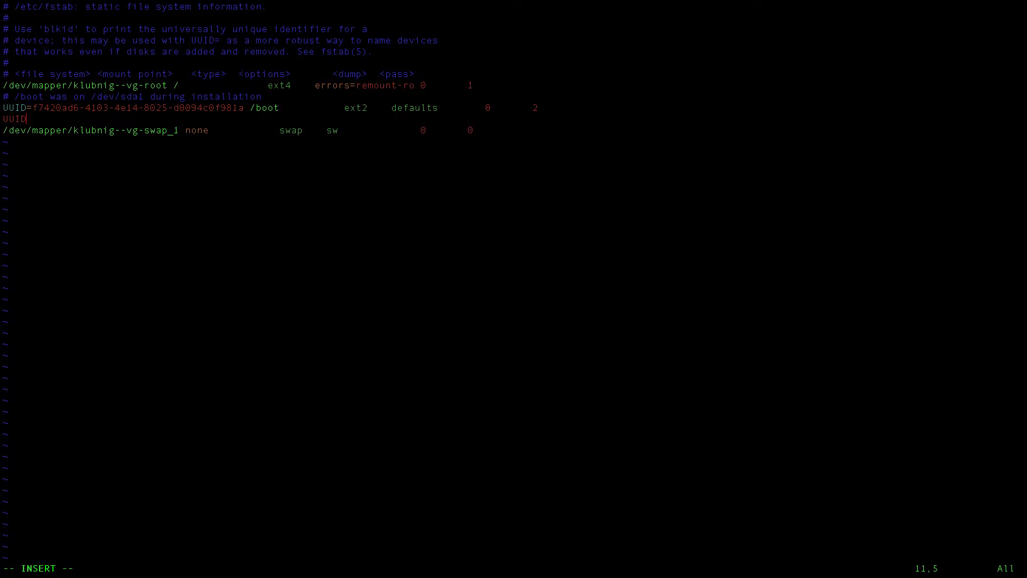
{"action": "type", "text": "="}
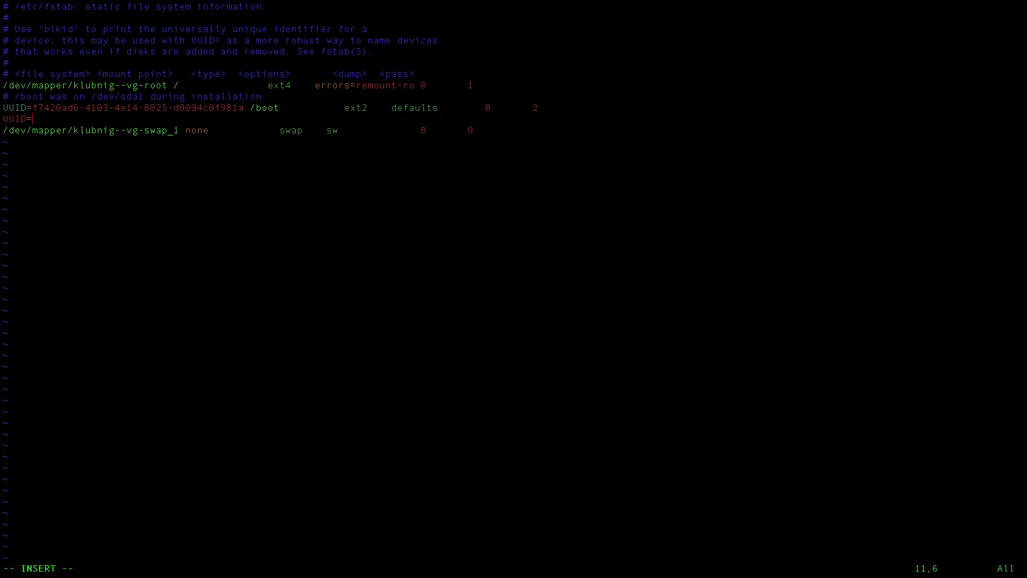
{"action": "type", "text": "3d3d2d95-3a8b-4a5b-9bf8-e76c3760c7a5 /"}
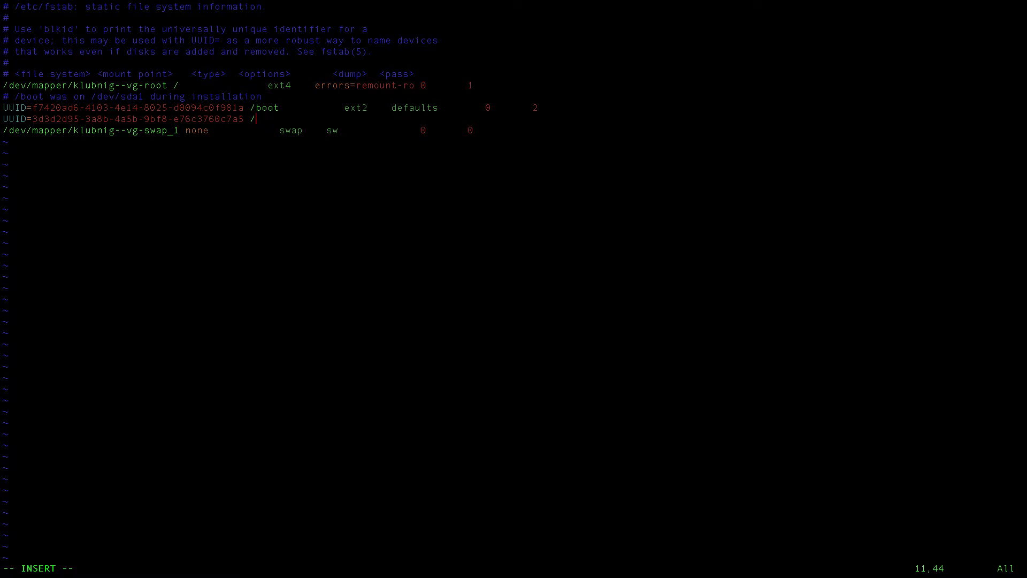
- Complete the entry with /mountpont ext4 defaults 0 0
{"action": "type", "text": "mountpont"}
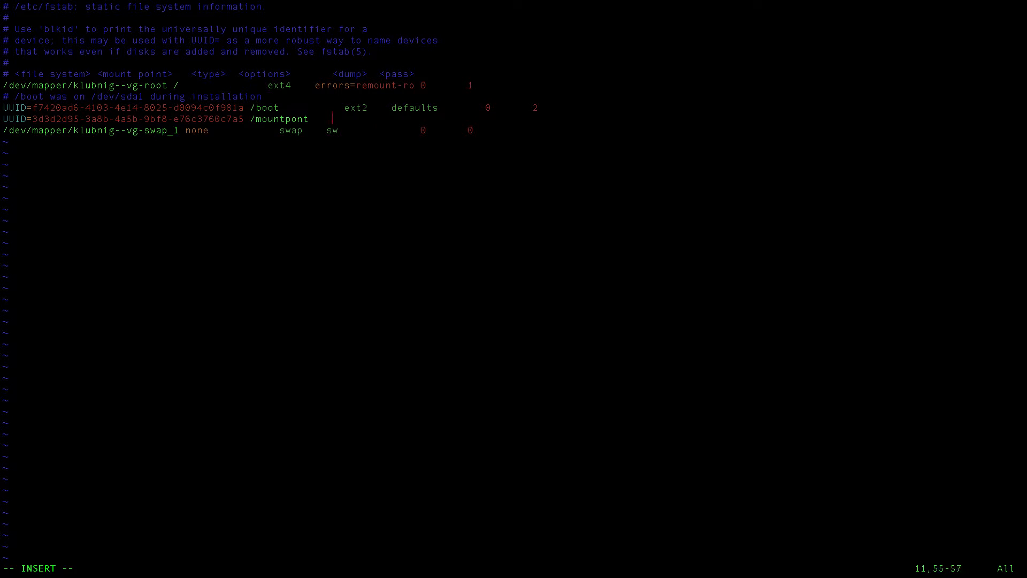
{"action": "type", "text": "ex"}
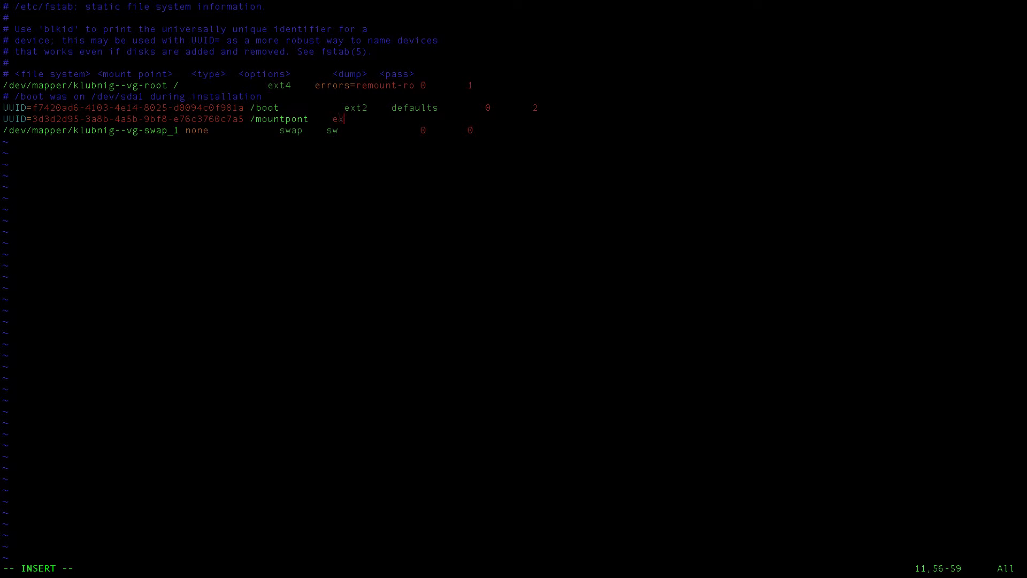
{"action": "type", "text": "t4"}
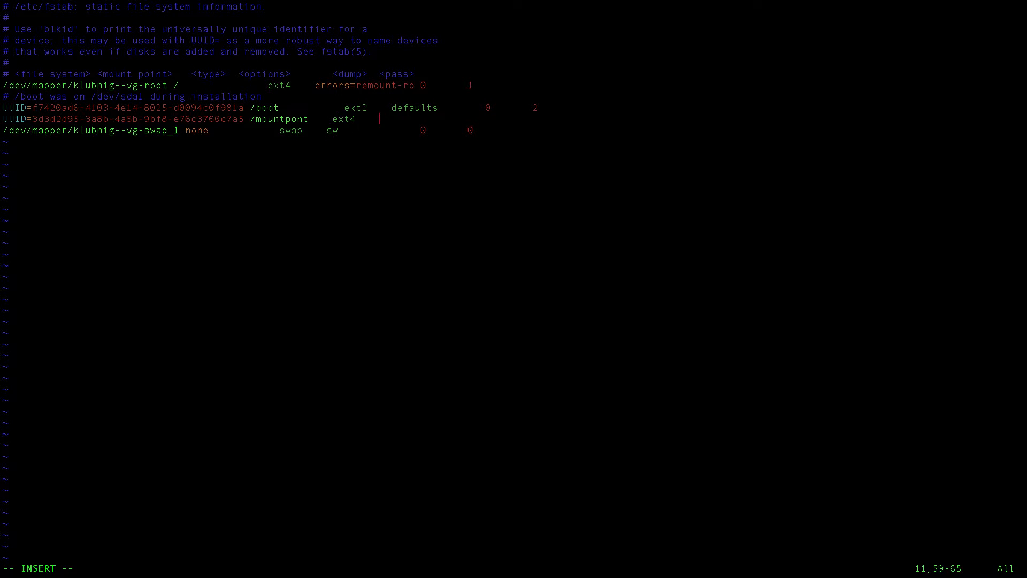
{"action": "type", "text": "defau"}
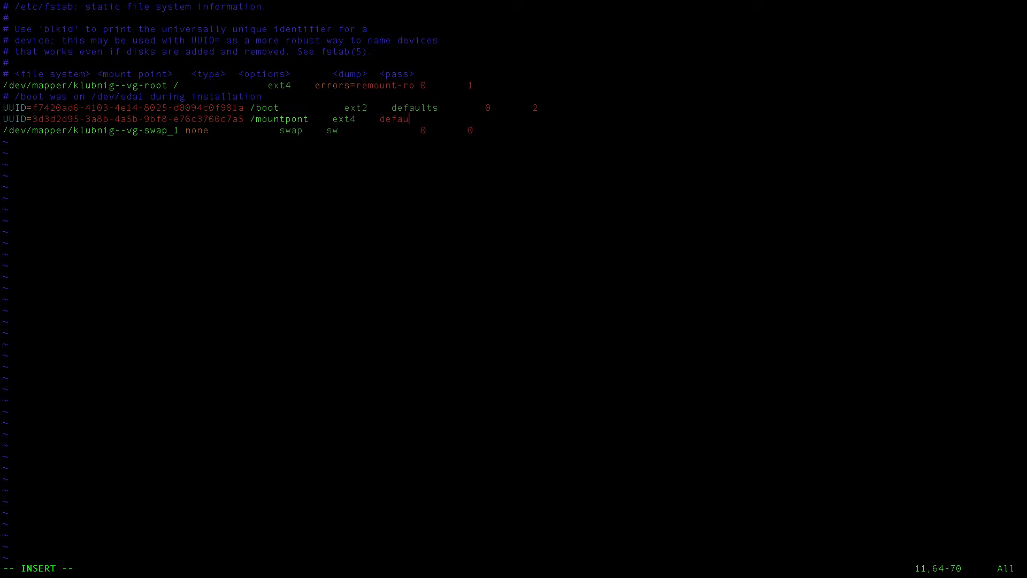
{"action": "type", "text": "lts"}
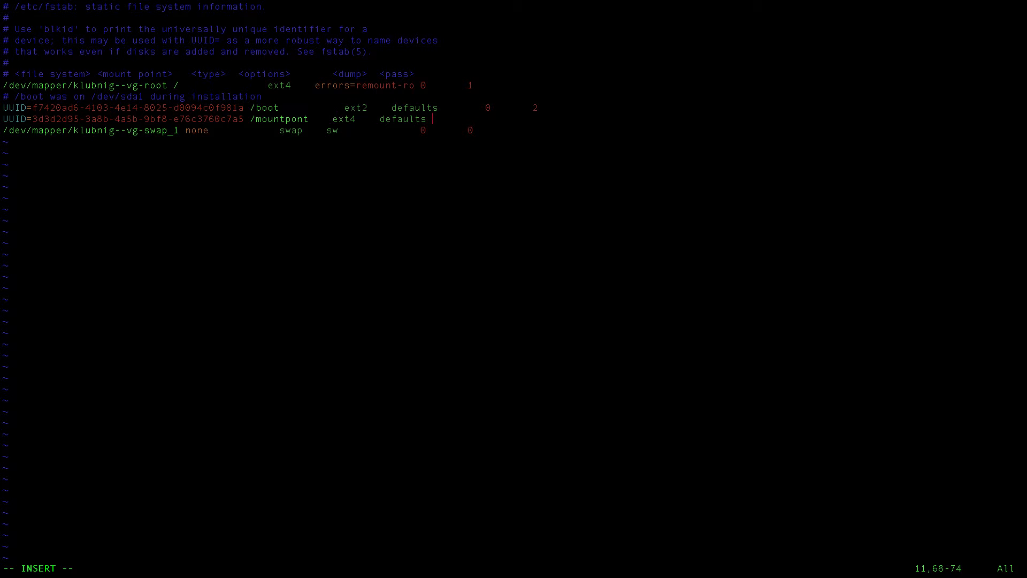
{"action": "type", "text": "0       0"}
{"action": "left_click", "coordinate": [514, 568]}
{"action": "type", "text": ":wq"}
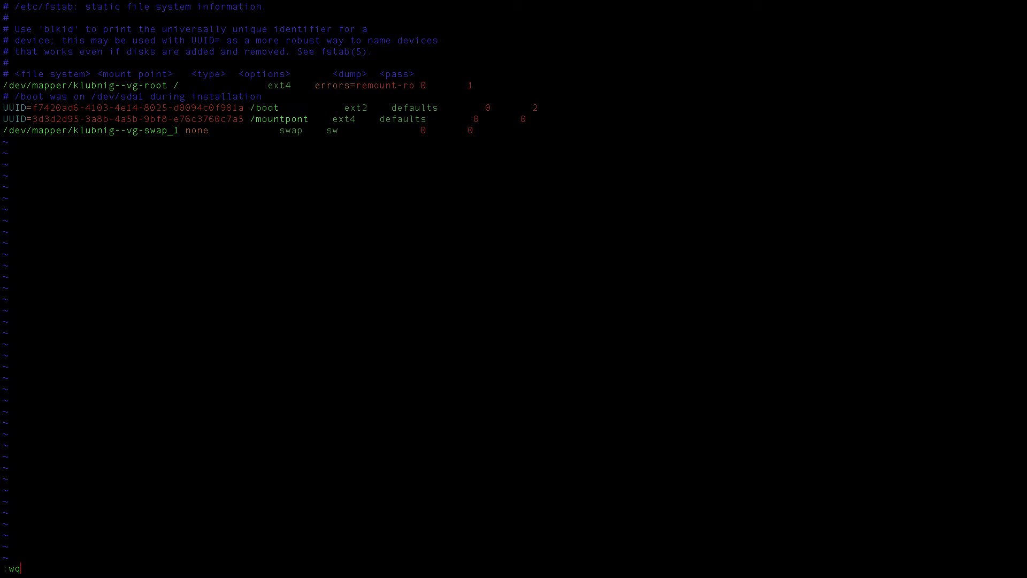
- Create the /mountpont directory and reopen /etc/fstab in vim to check the entry
{"action": "double_click", "coordinate": [285, 119]}
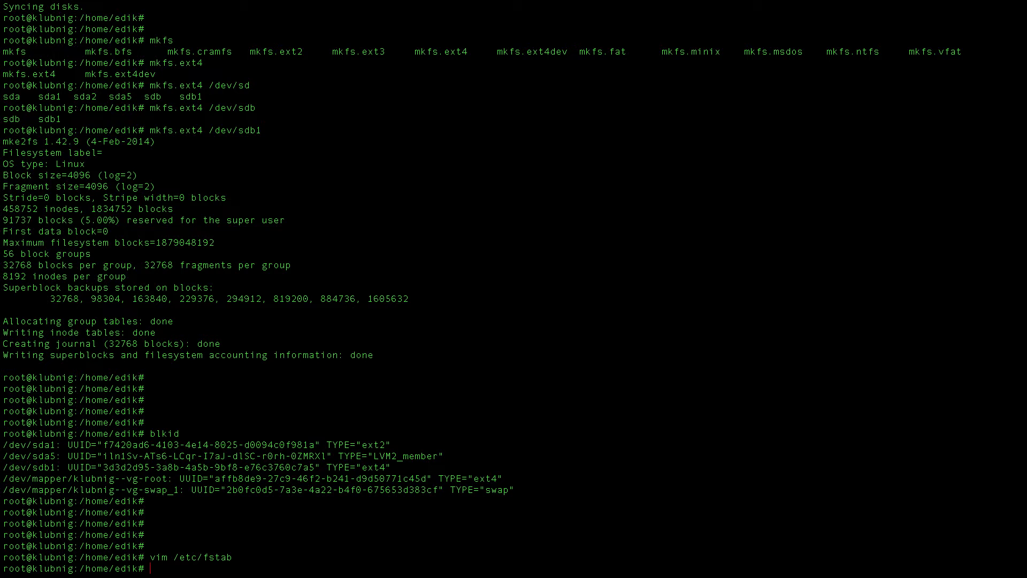
{"action": "type", "text": "mkdir /mountpont"}
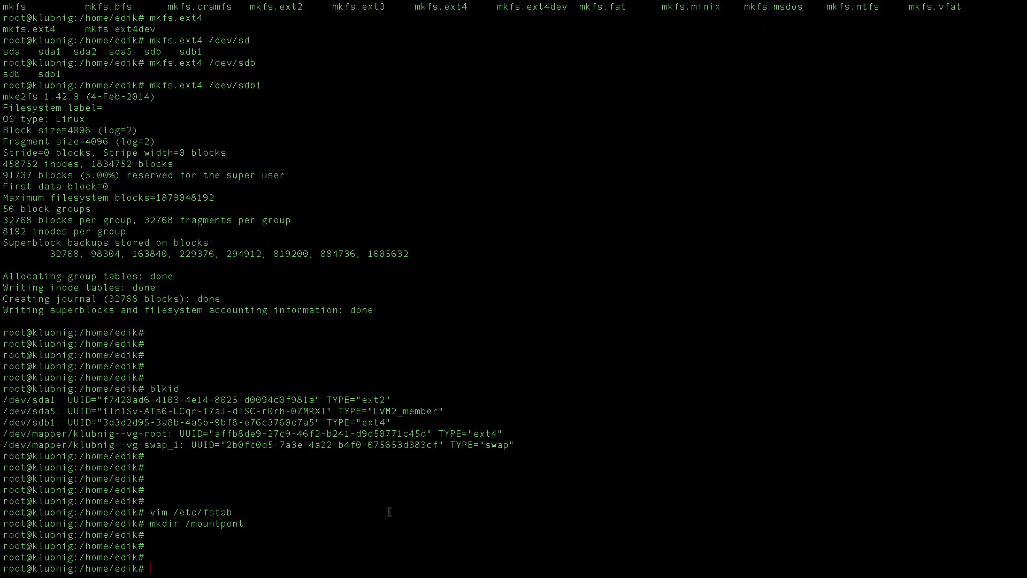
{"action": "type", "text": "vim /etc/fstab"}
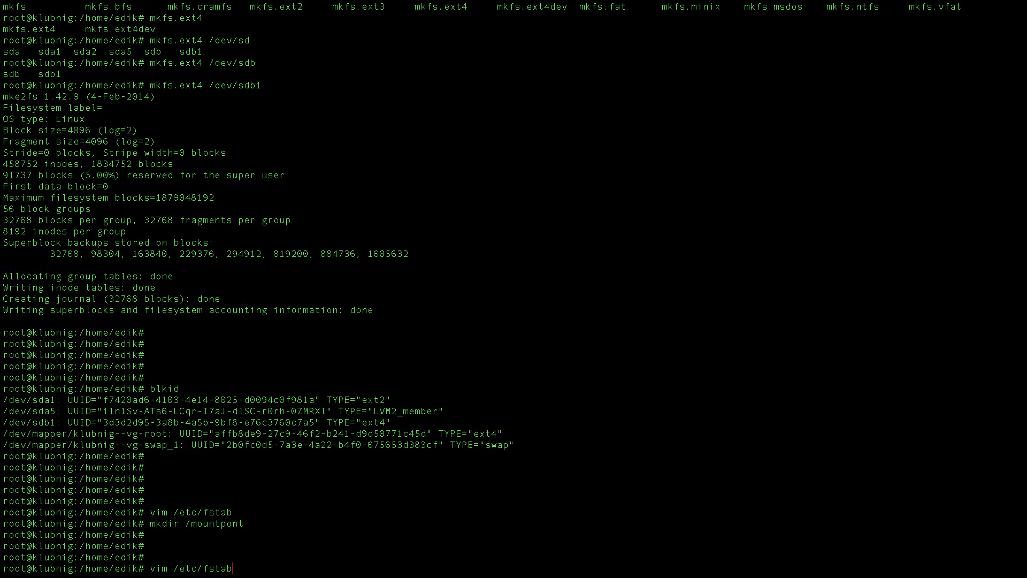
{"action": "key", "text": "Enter"}
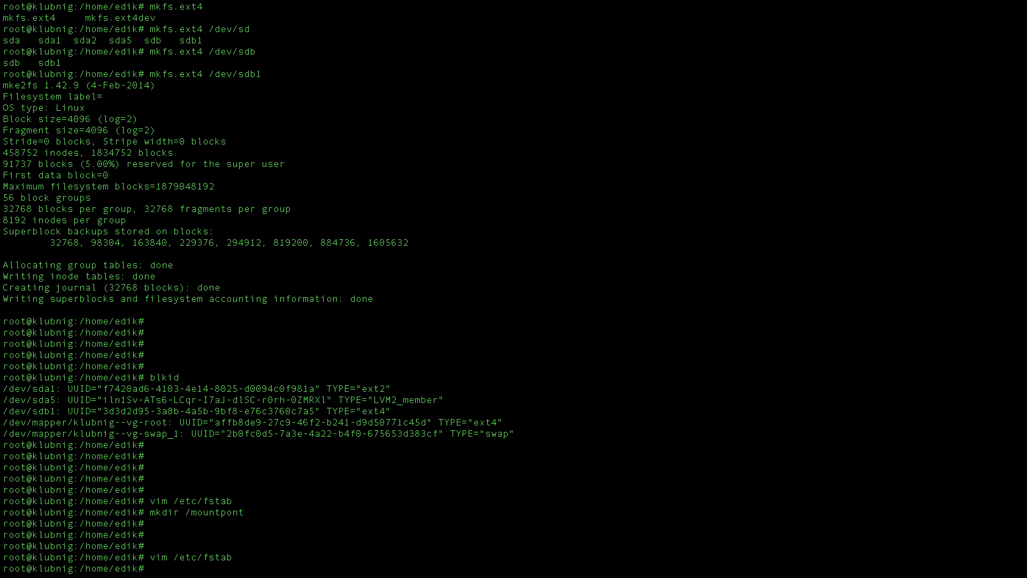
- Mount everything in fstab with mount -a and list mounts to confirm /dev/sdb1 on /mountpont
{"action": "type", "text": "mount -a"}
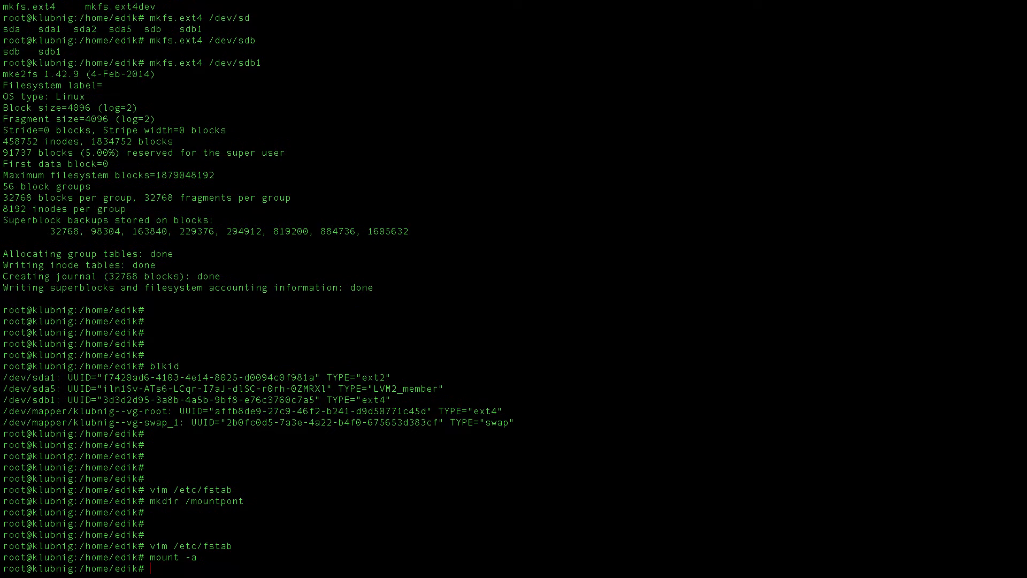
{"action": "type", "text": "mnount"}
{"action": "type", "text": "mount"}
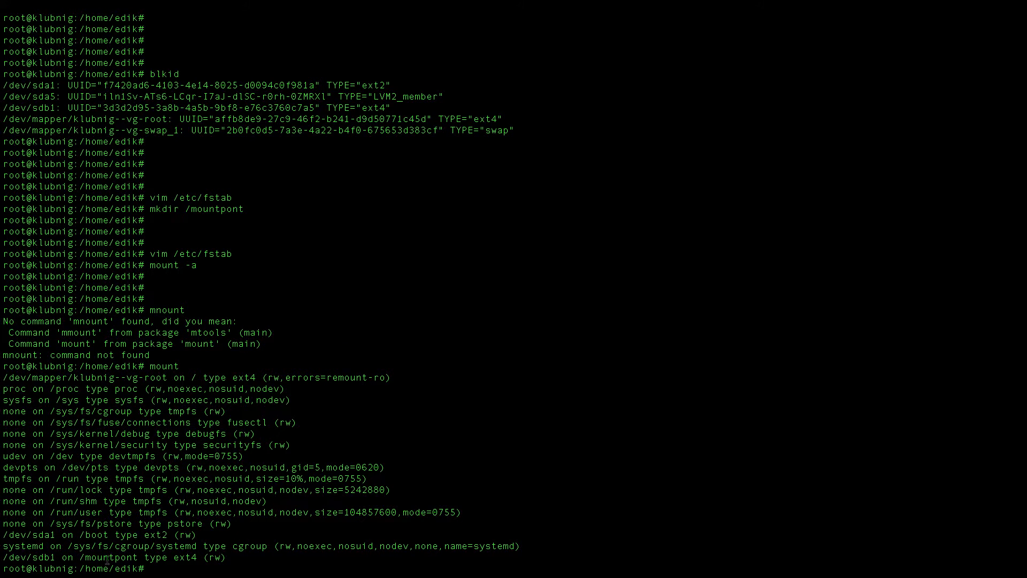
- Select the /mountpont mount entry and change directory into /mountpont/
{"action": "double_click", "coordinate": [108, 557]}
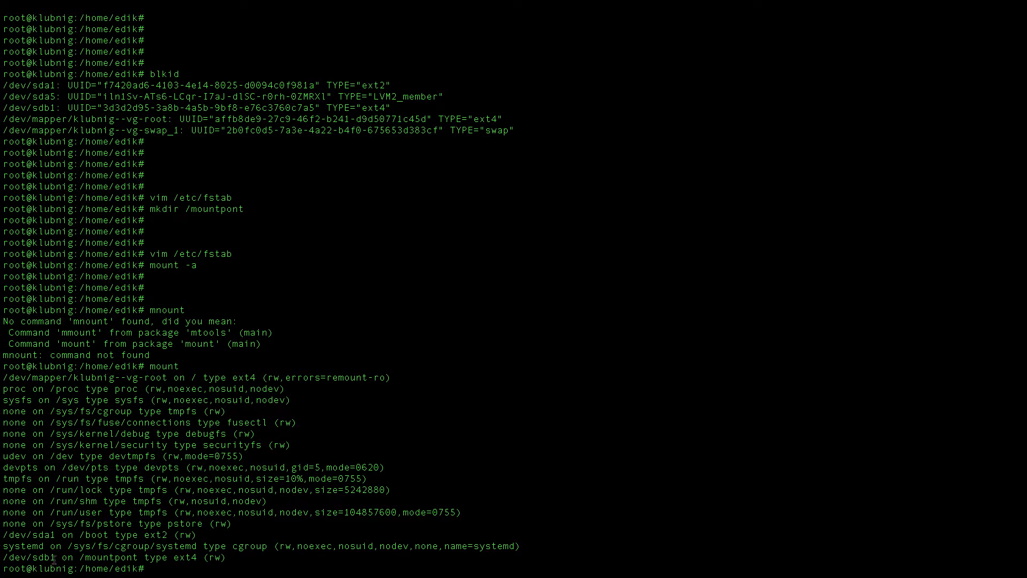
{"action": "left_click_drag", "start_coordinate": [62, 557], "coordinate": [139, 557]}
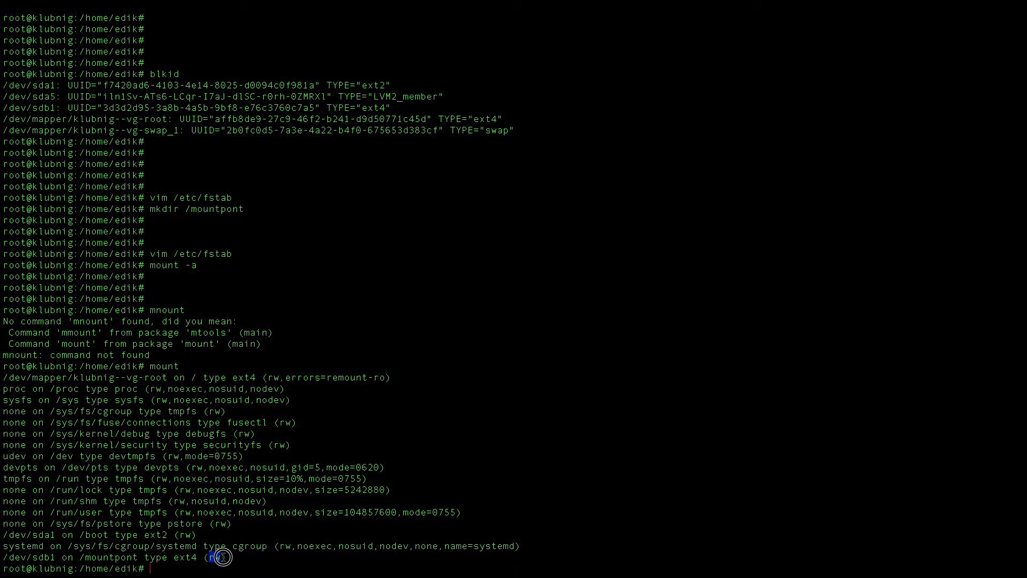
{"action": "mouse_move", "coordinate": [394, 484]}
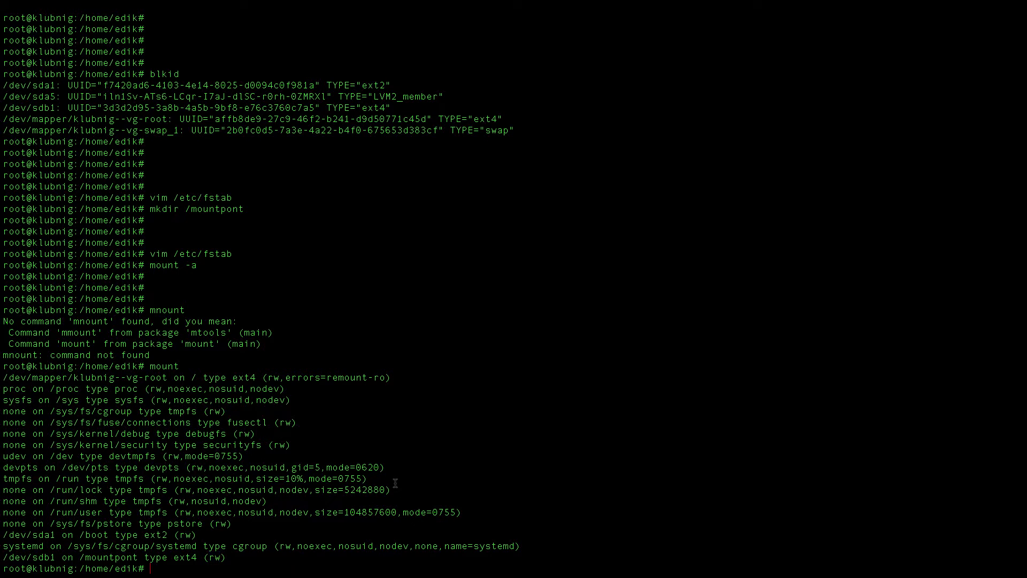
{"action": "type", "text": "cd /mountpont/"}
{"action": "type", "text": "cat >"}
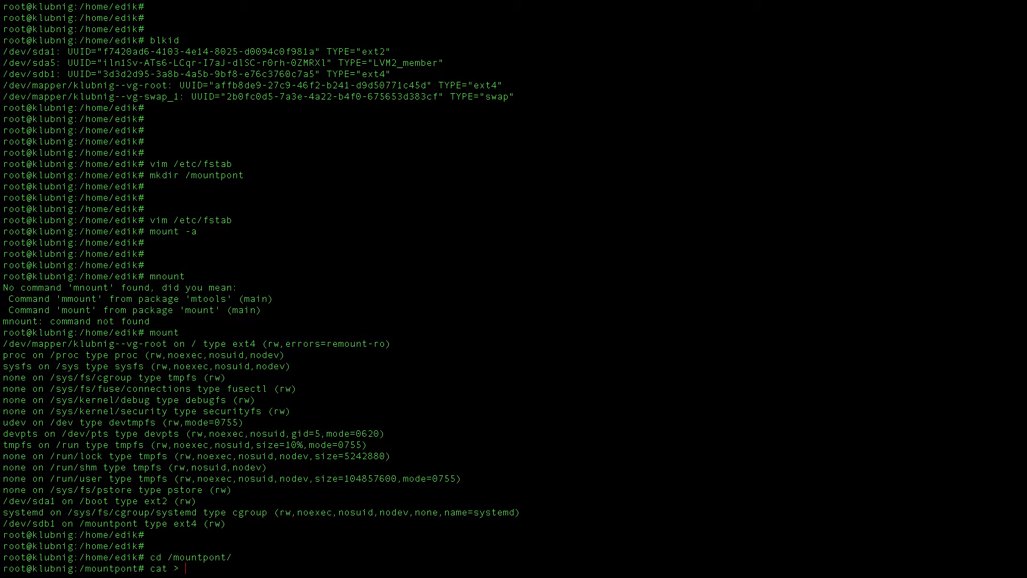
- Start a cat > file redirection to write a new file named file on the partition
{"action": "type", "text": "file"}
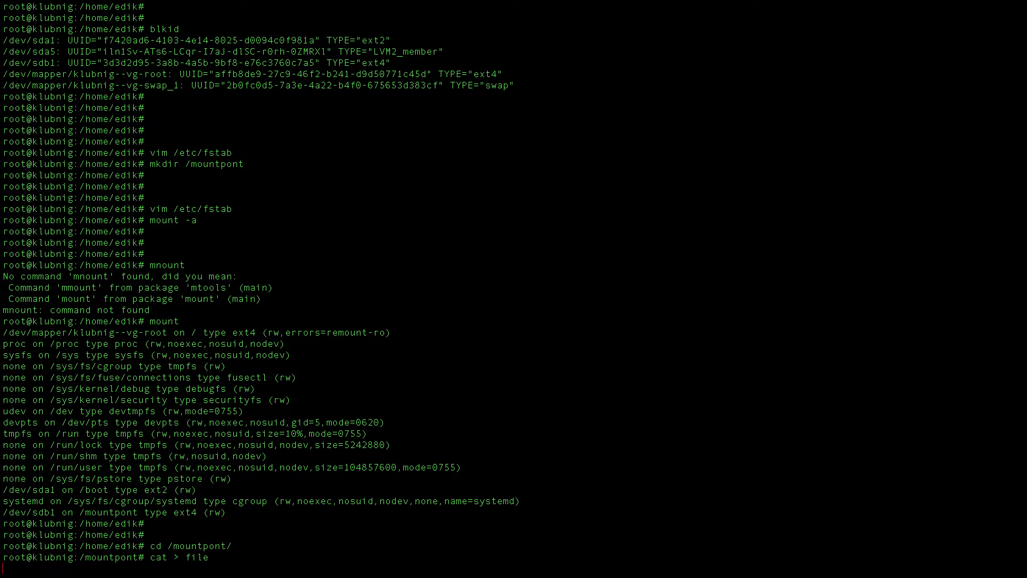
{"action": "key", "text": "ctrl+c"}
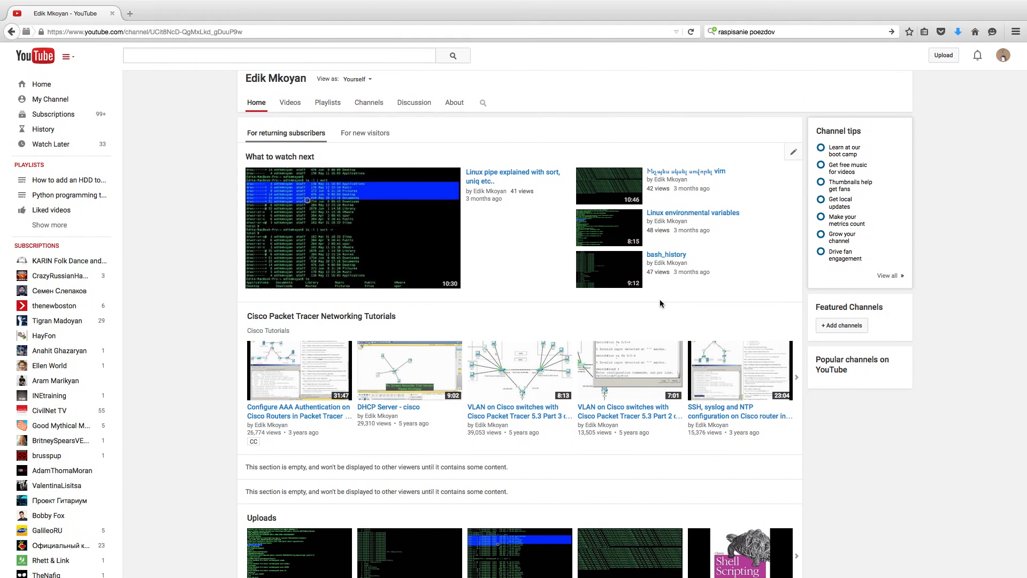
{"action": "mouse_move", "coordinate": [200, 125]}
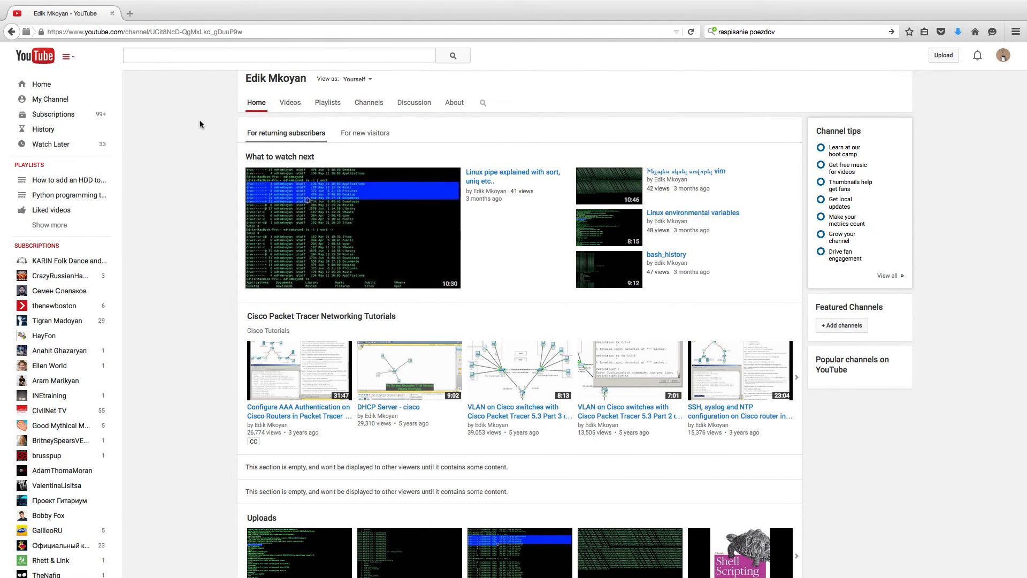